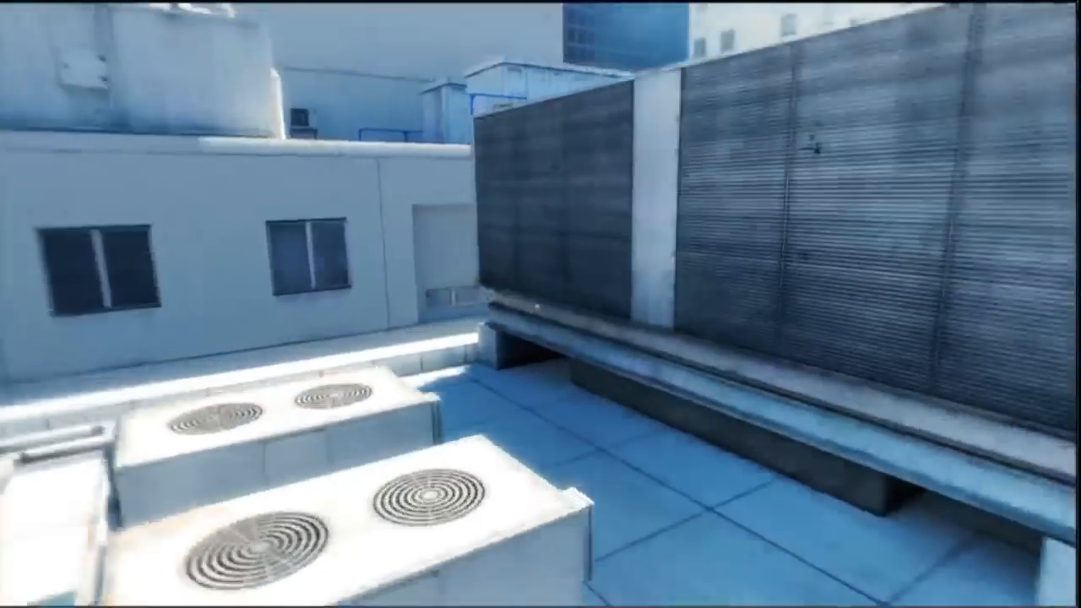
{"action": "mouse_move", "coordinate": [540, 304]}
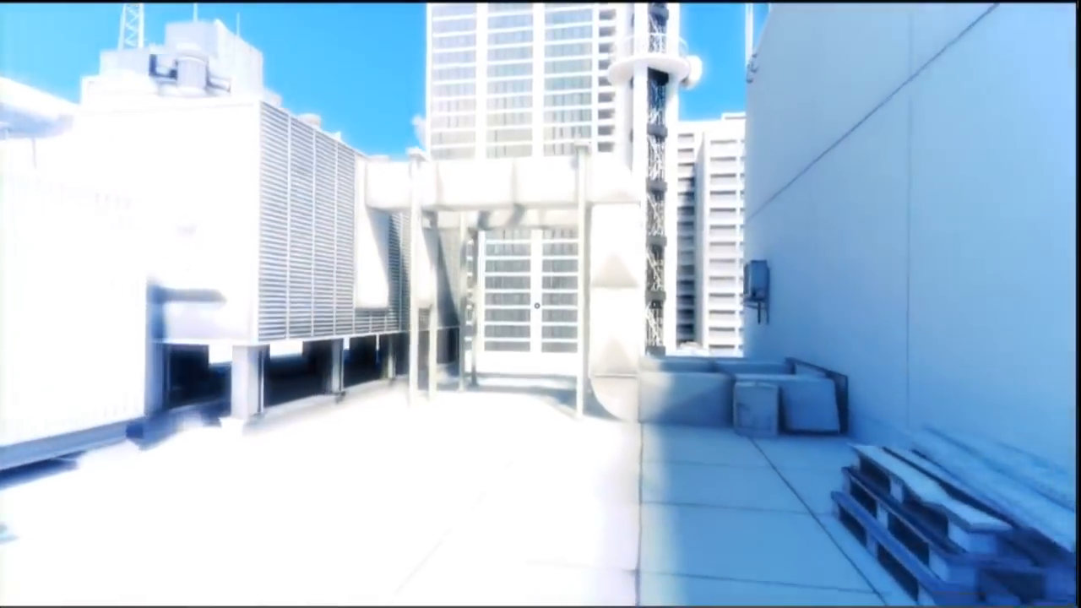
{"action": "mouse_move", "coordinate": [540, 304]}
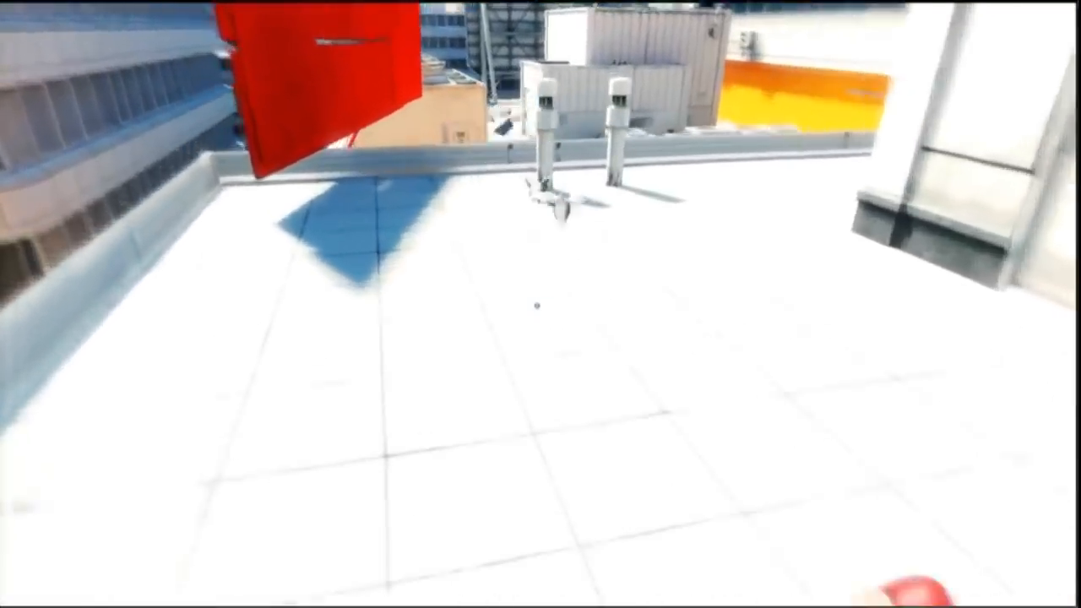
{"action": "scroll", "scroll_direction": "down", "scroll_amount": 3}
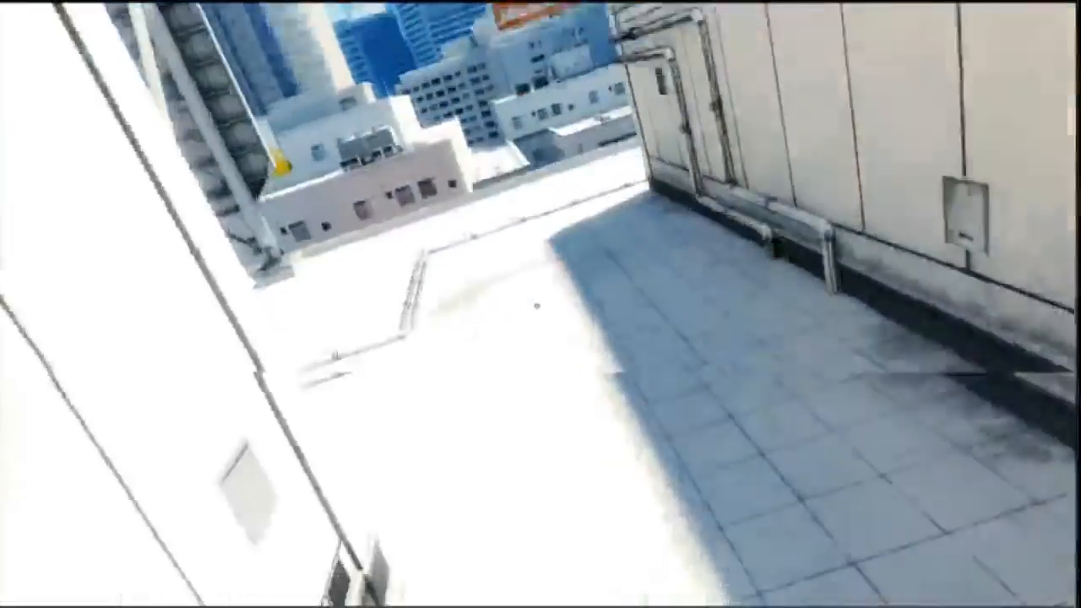
{"action": "mouse_move", "coordinate": [541, 304]}
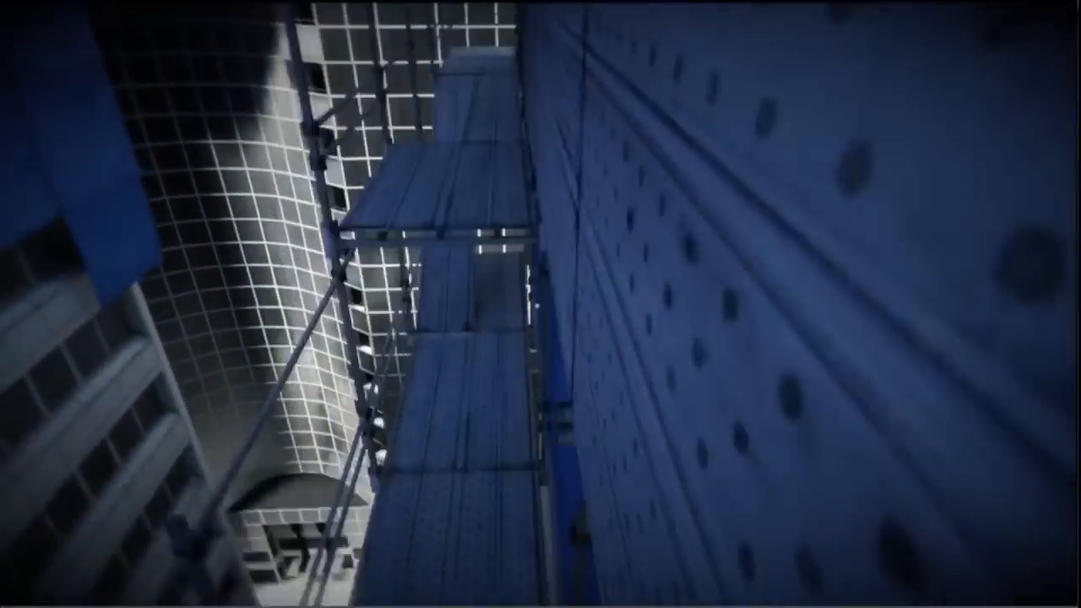
{"action": "mouse_move", "coordinate": [541, 304]}
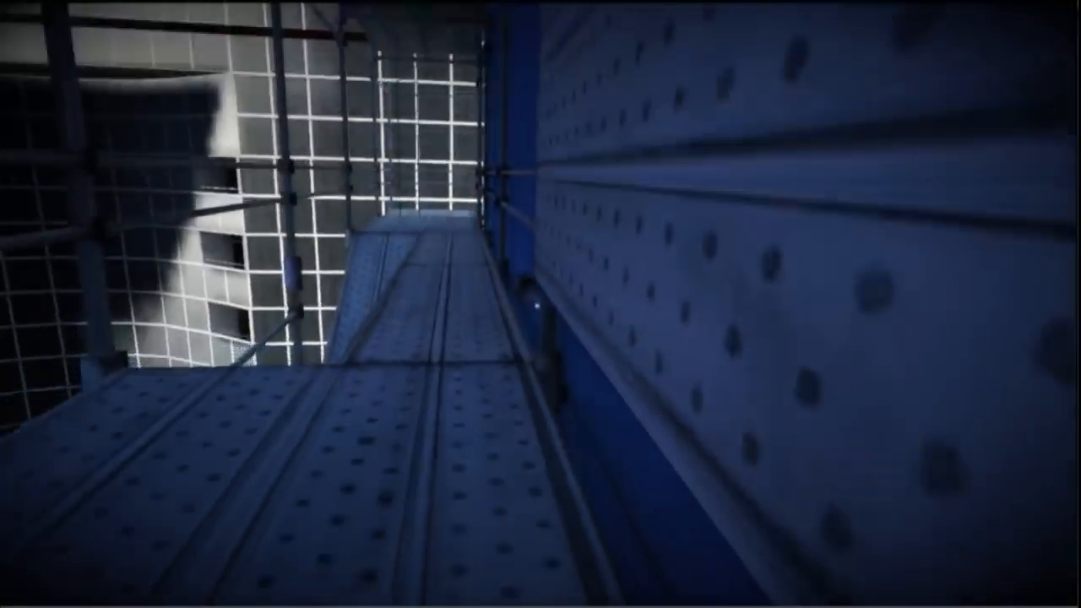